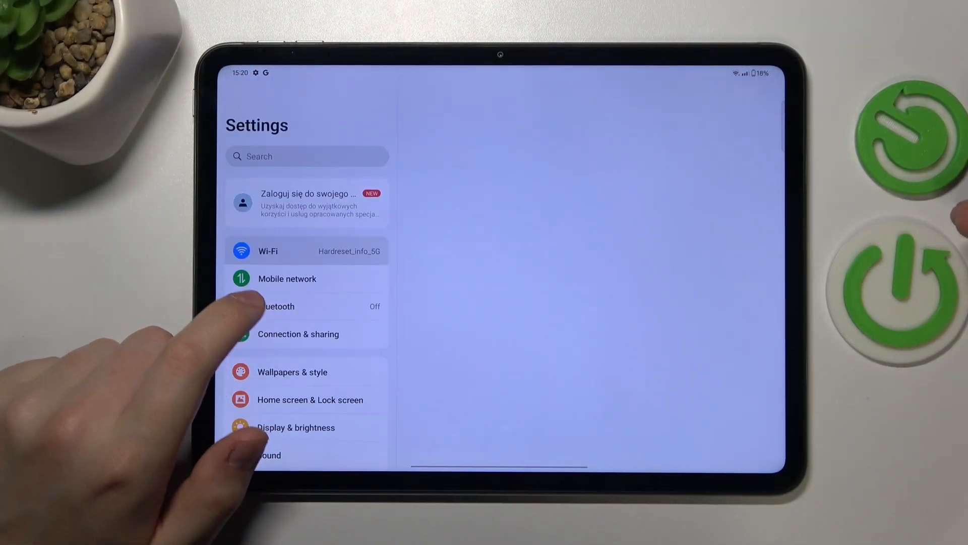
Step: Open the Wi-Fi page showing Hardreset_info_5G connected and the available networks
left_click(267, 250)
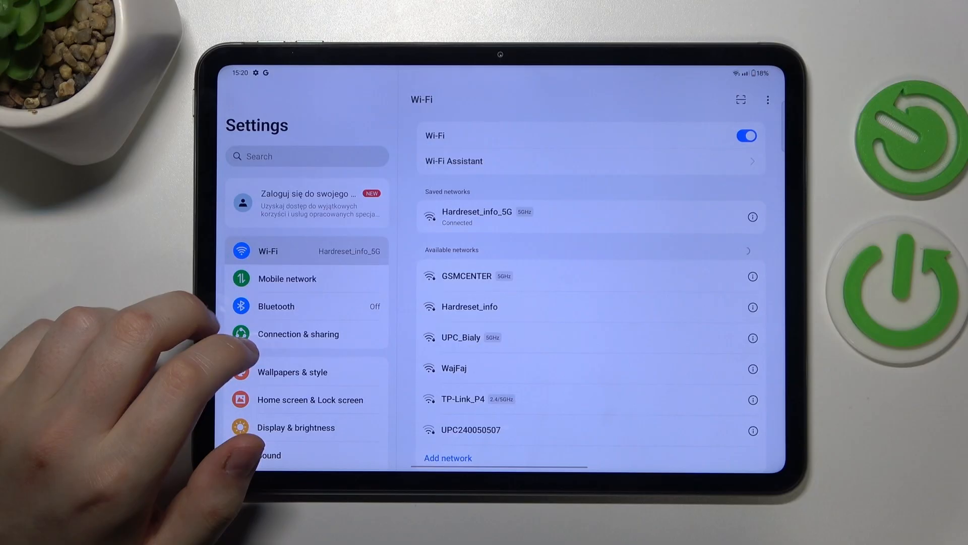
scroll("down", 3)
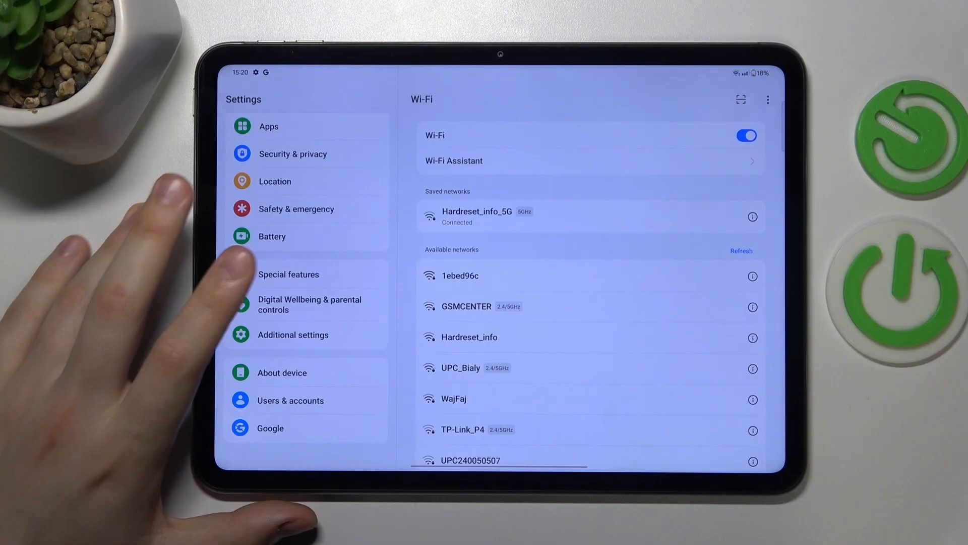
Step: In Additional settings > Date & time, switch on automatic time and time zone
left_click(293, 334)
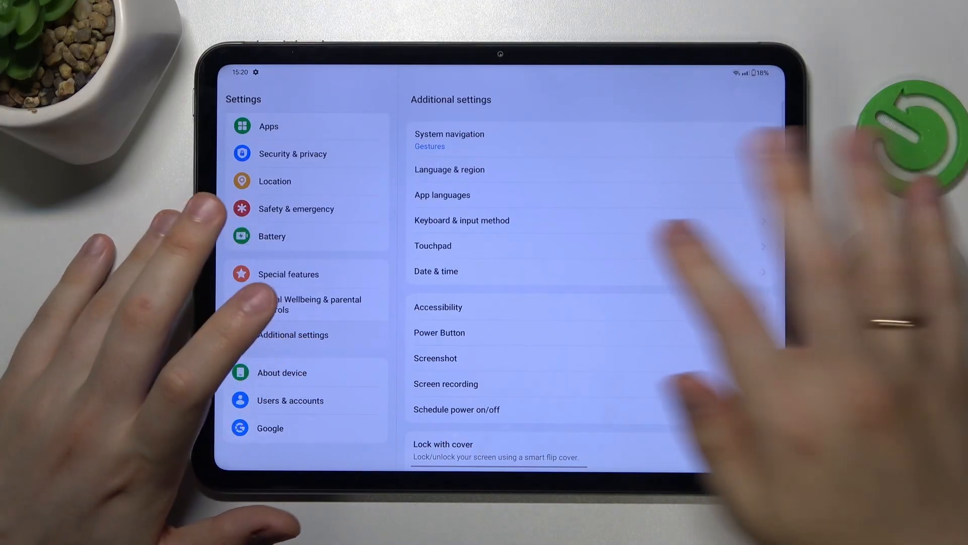
left_click(436, 271)
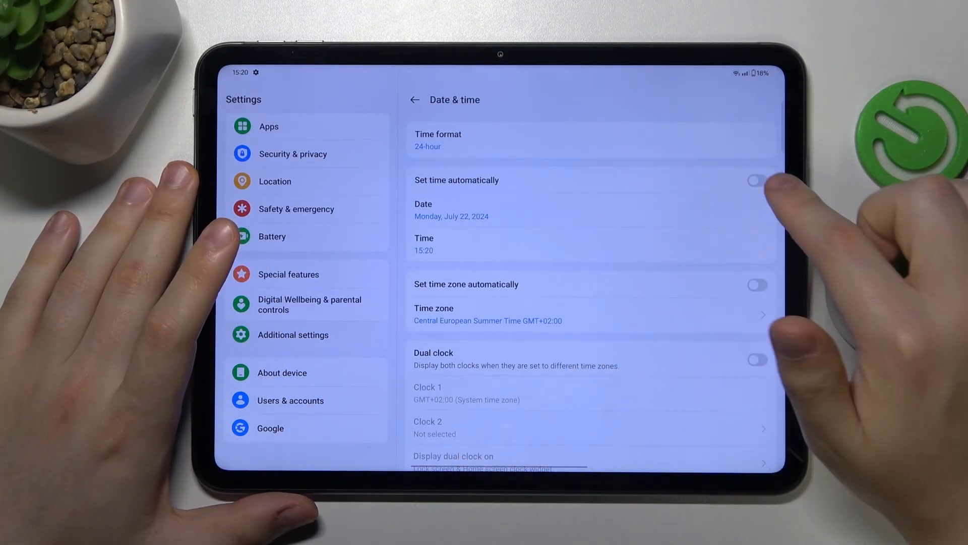
left_click(757, 180)
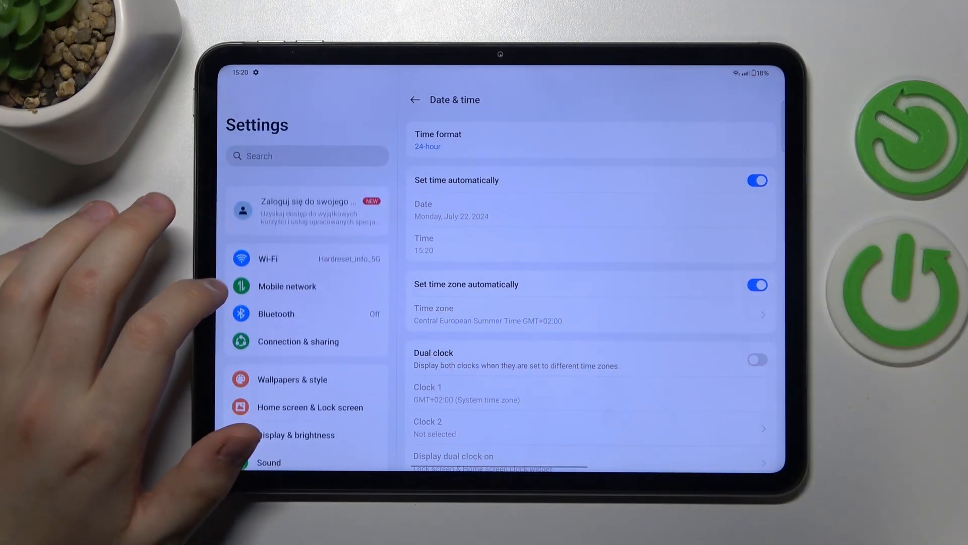
Step: Switch Wi-Fi off and back on from the Wi-Fi page
left_click(267, 258)
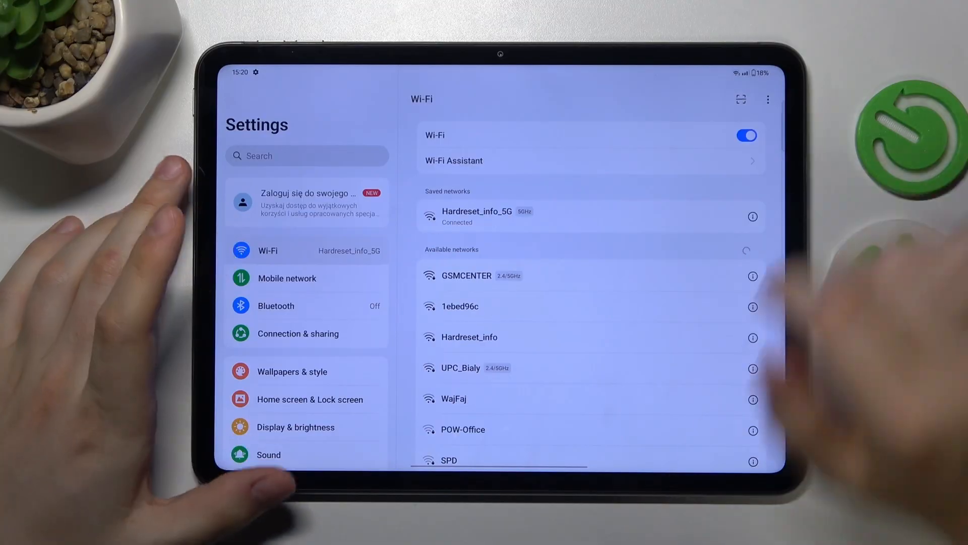
left_click(747, 135)
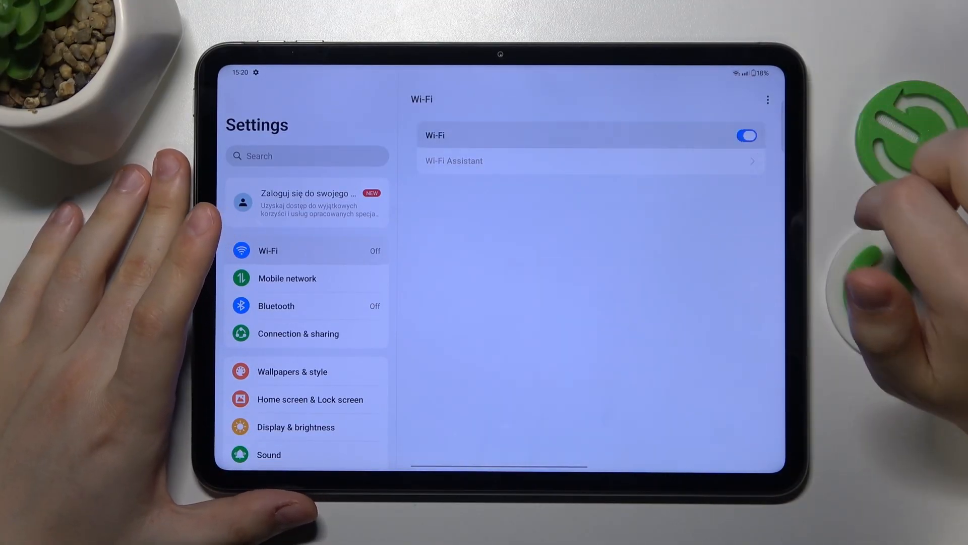
left_click(747, 135)
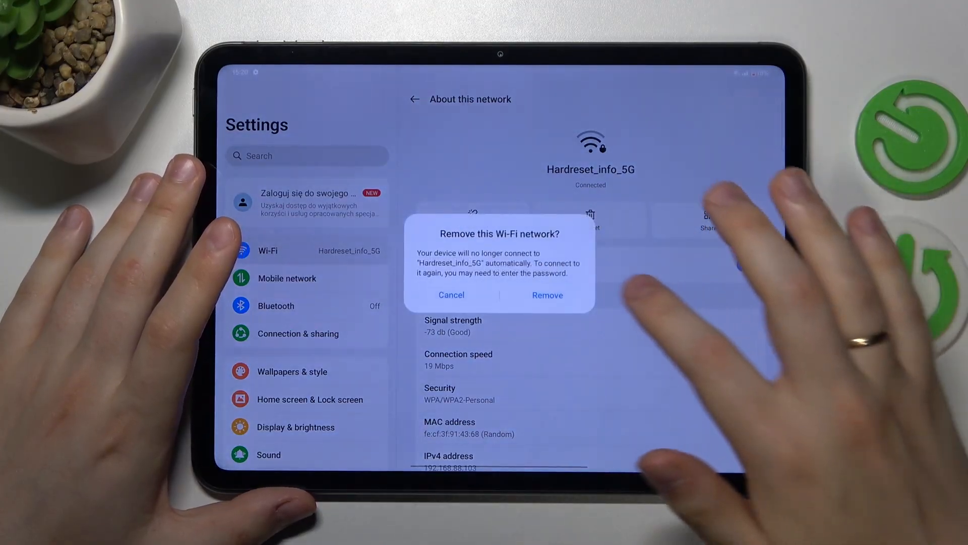
Step: Remove Hardreset_info_5G, then rejoin it by entering its password
left_click(547, 295)
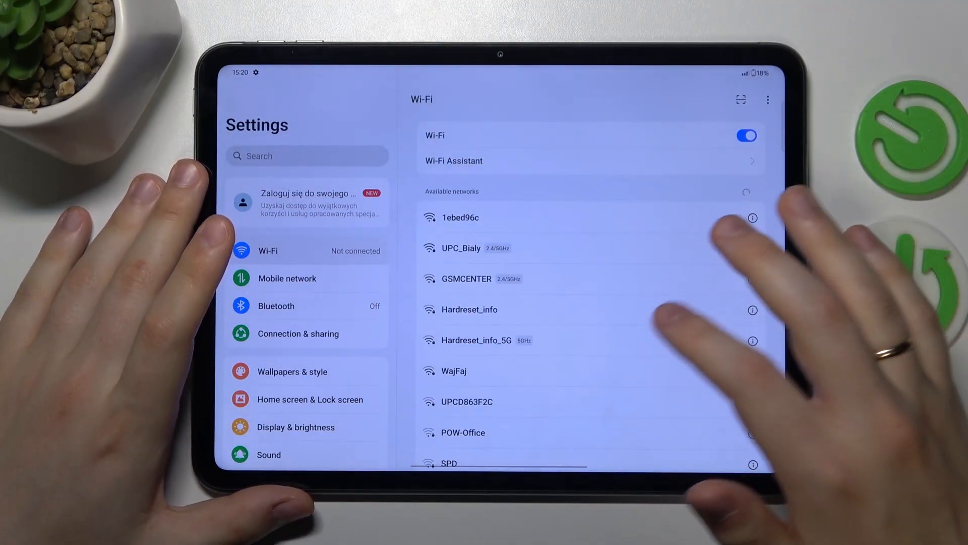
left_click(476, 340)
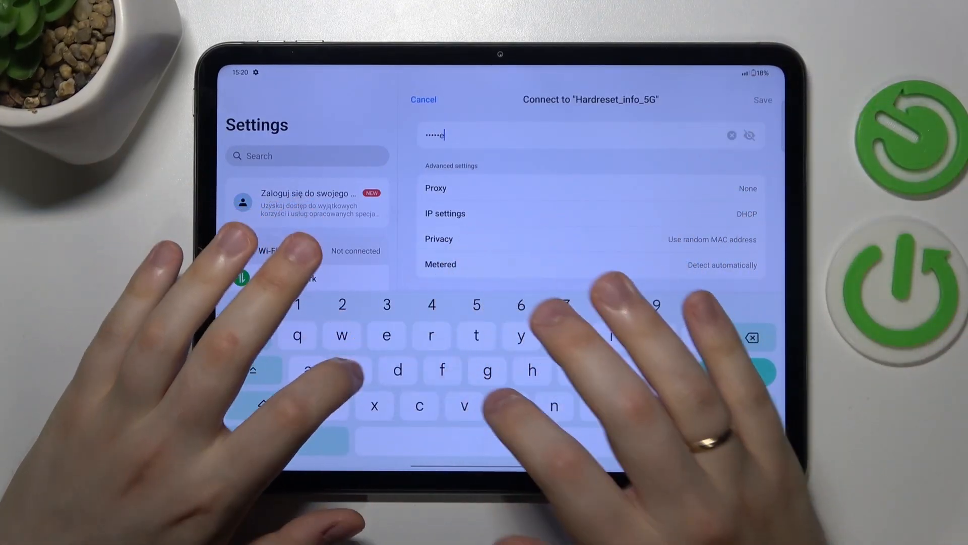
left_click(763, 100)
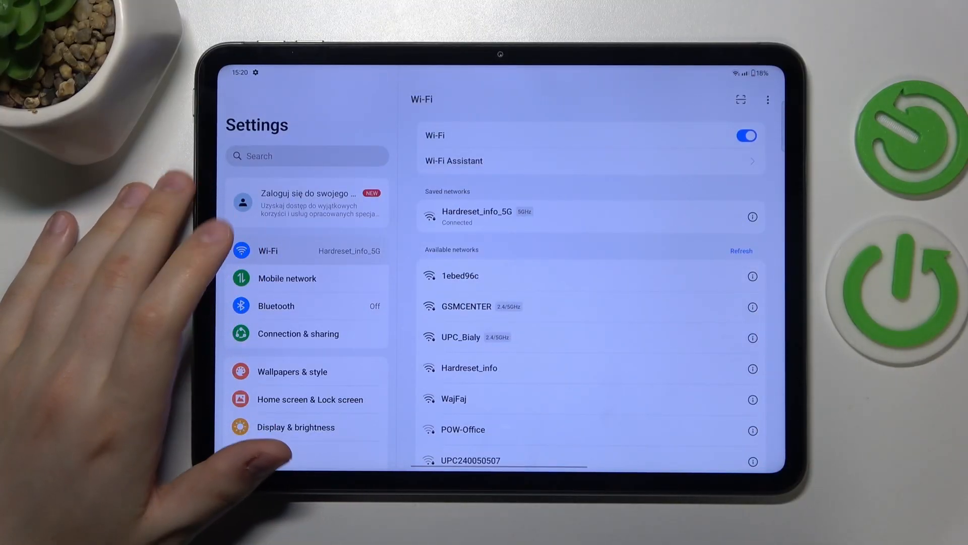
Step: Scroll down to Additional settings and its Back up and reset option
scroll("down", 3)
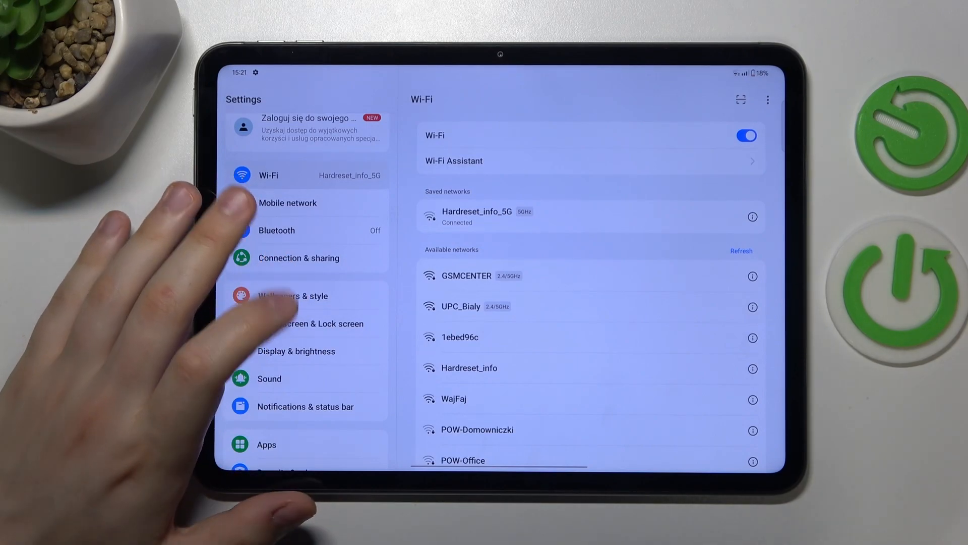
scroll("down", 3)
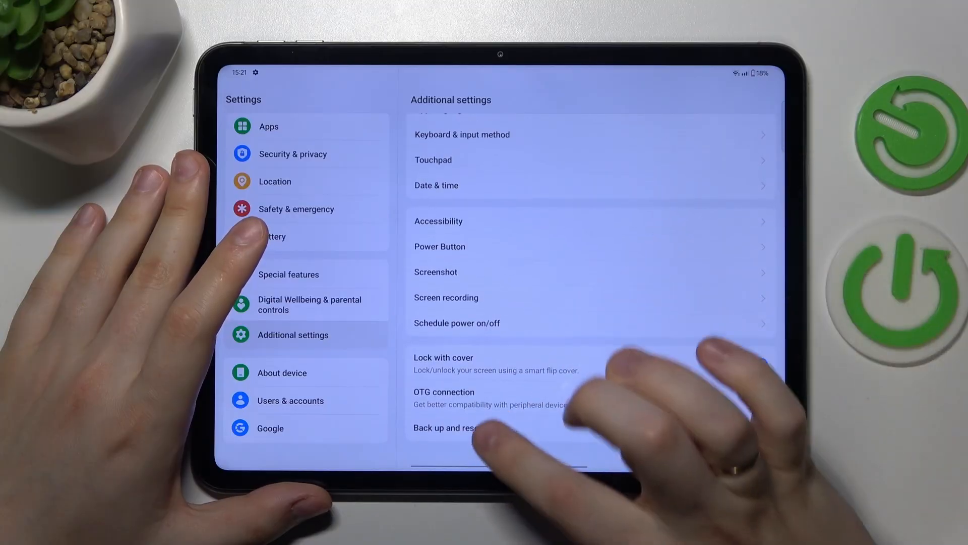
Step: Via Back up and reset > Reset device, confirm resetting network and Bluetooth settings
left_click(450, 427)
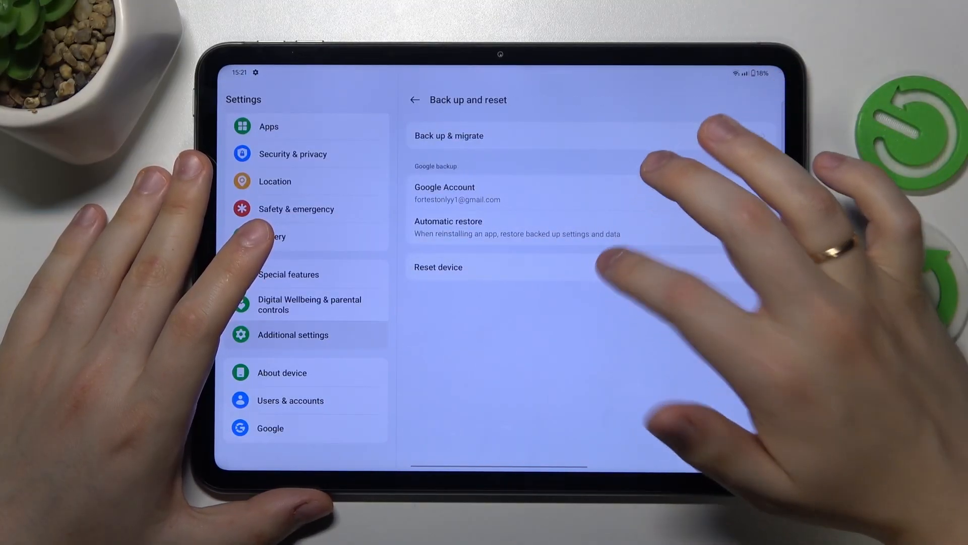
left_click(438, 267)
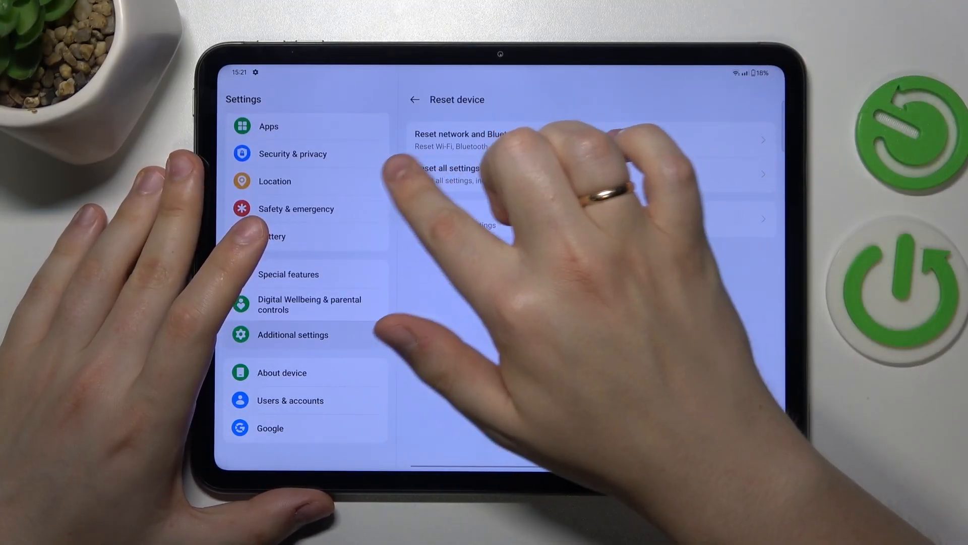
left_click(485, 140)
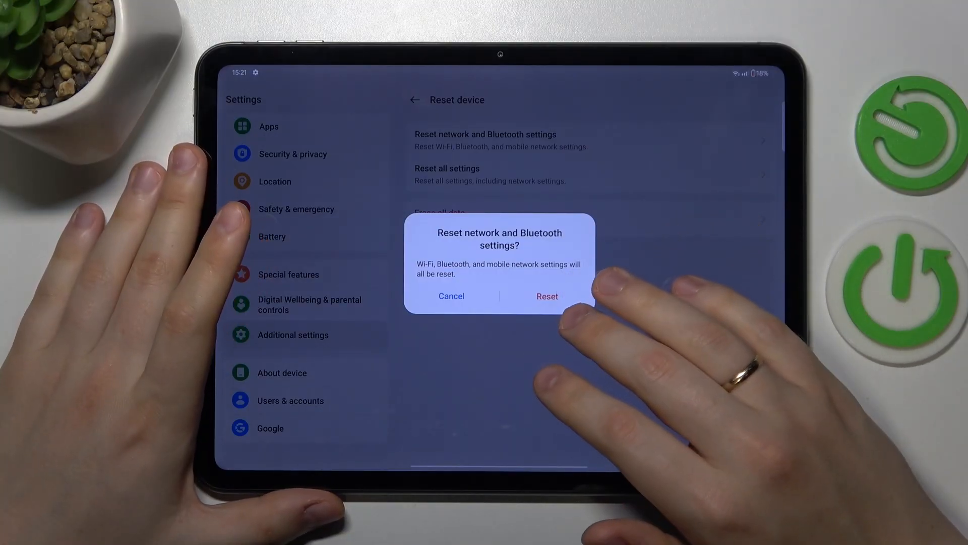
left_click(548, 296)
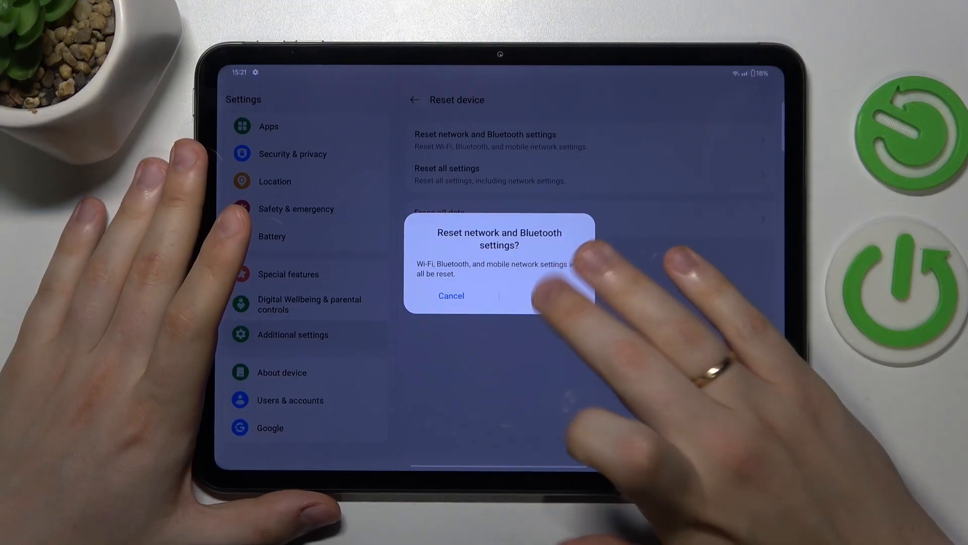
left_click(543, 295)
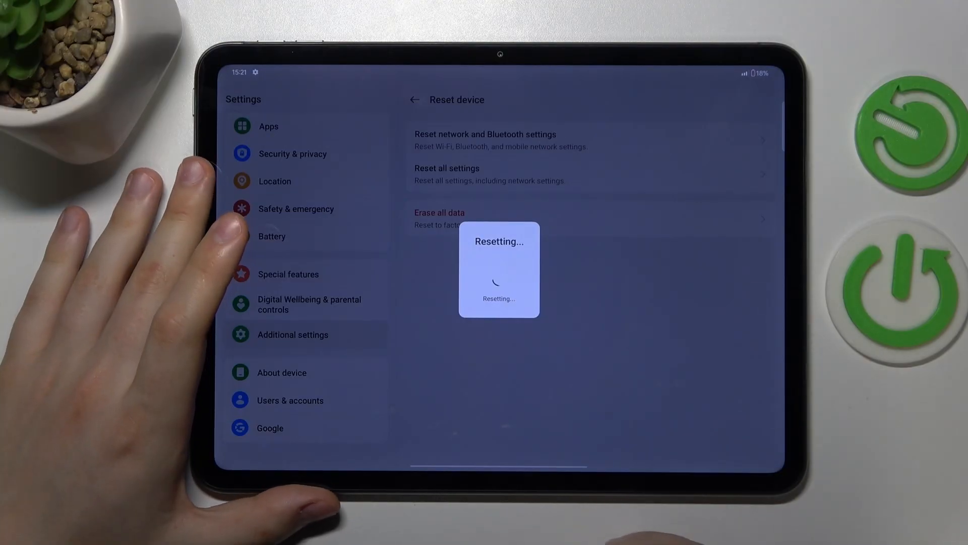